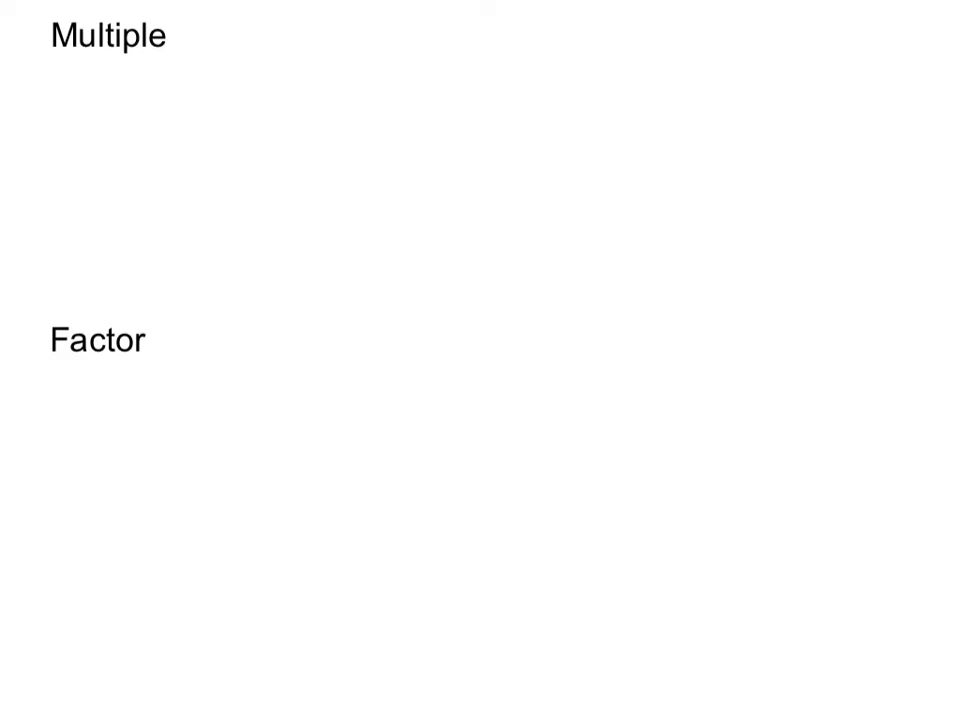
Step: Handwrite 5, 10, 15, 20, 25 in blue under Multiple and underline the row
left_click_drag(120, 70, 76, 176)
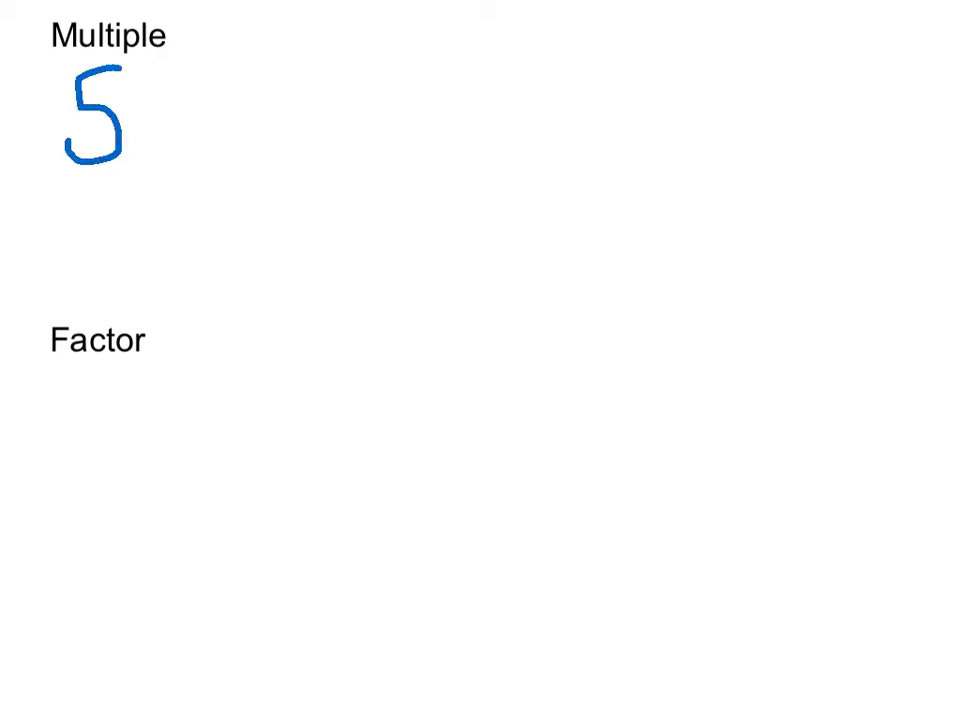
left_click_drag(210, 80, 370, 180)
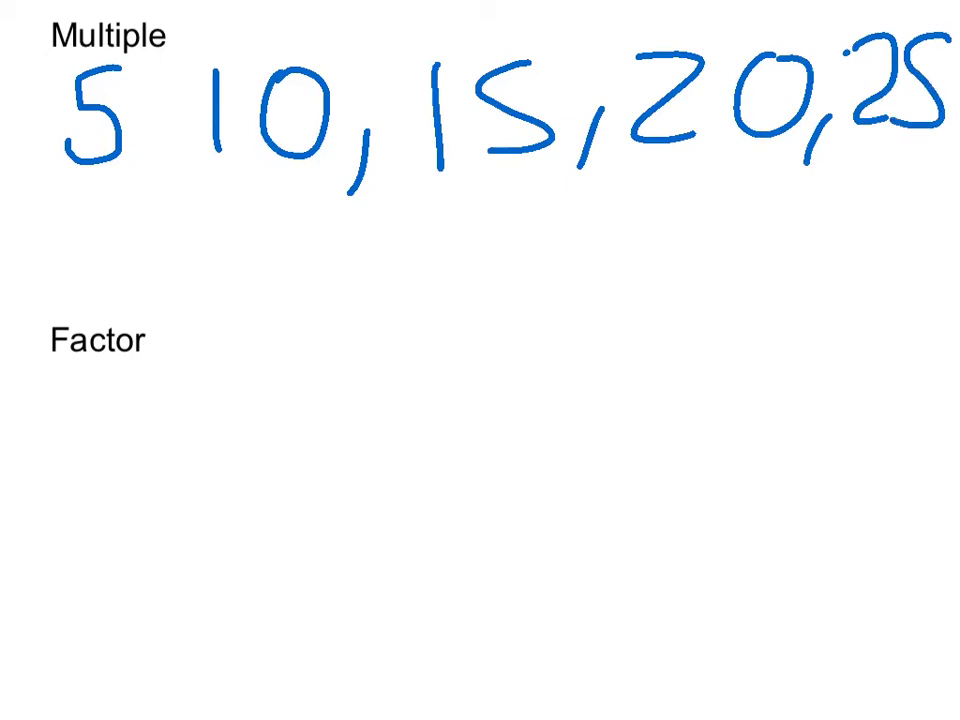
left_click_drag(184, 204, 920, 164)
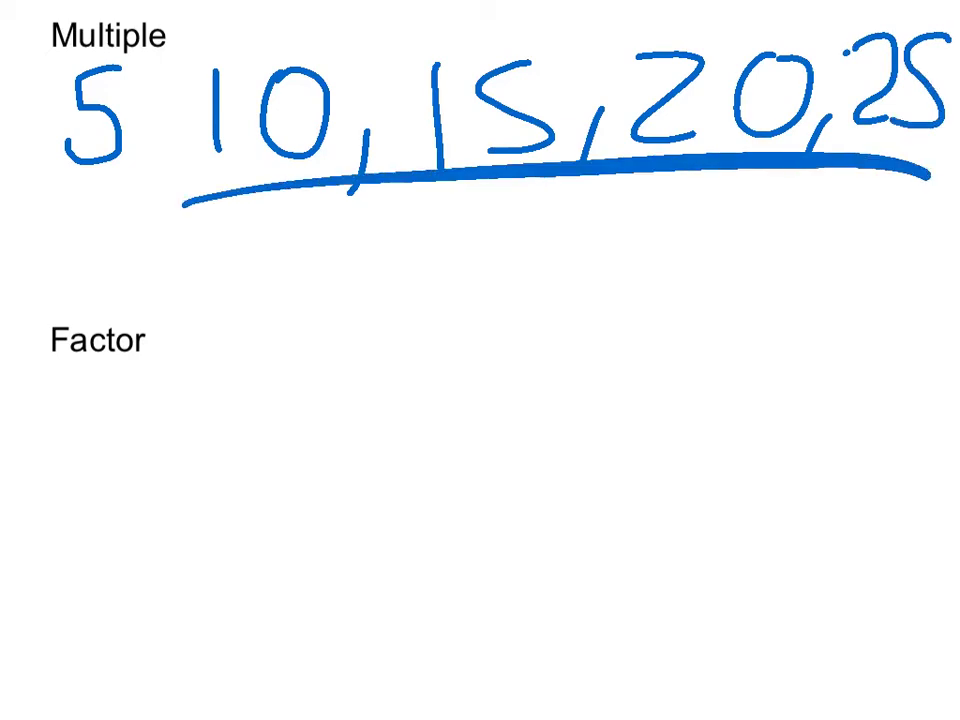